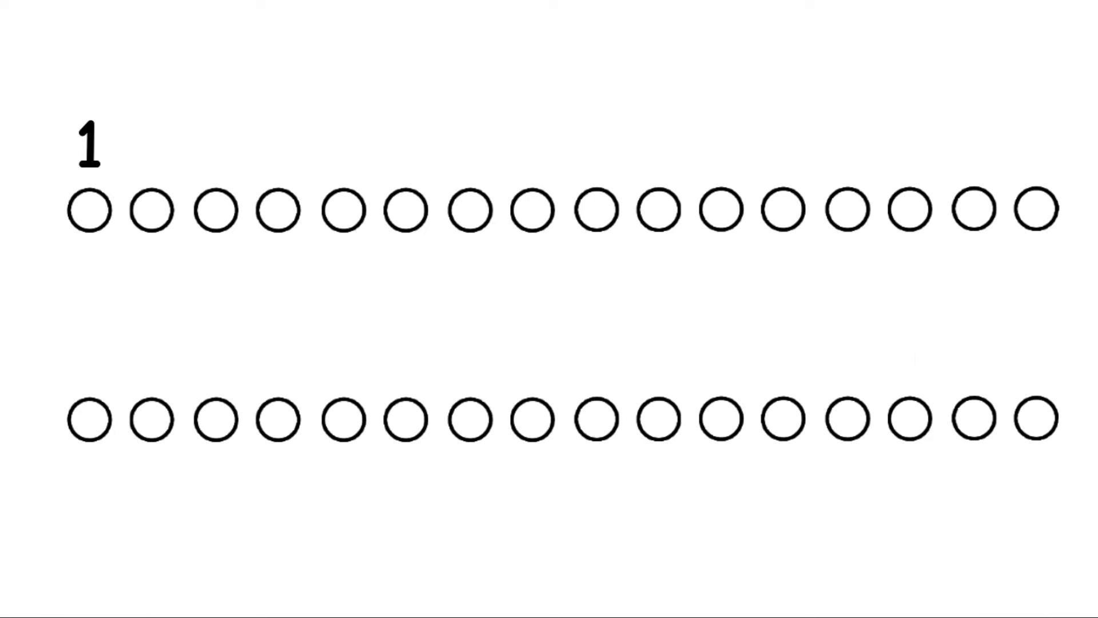
Step: Draw and shade the wide-eyed frowning character close-up through frame 985
text(2)
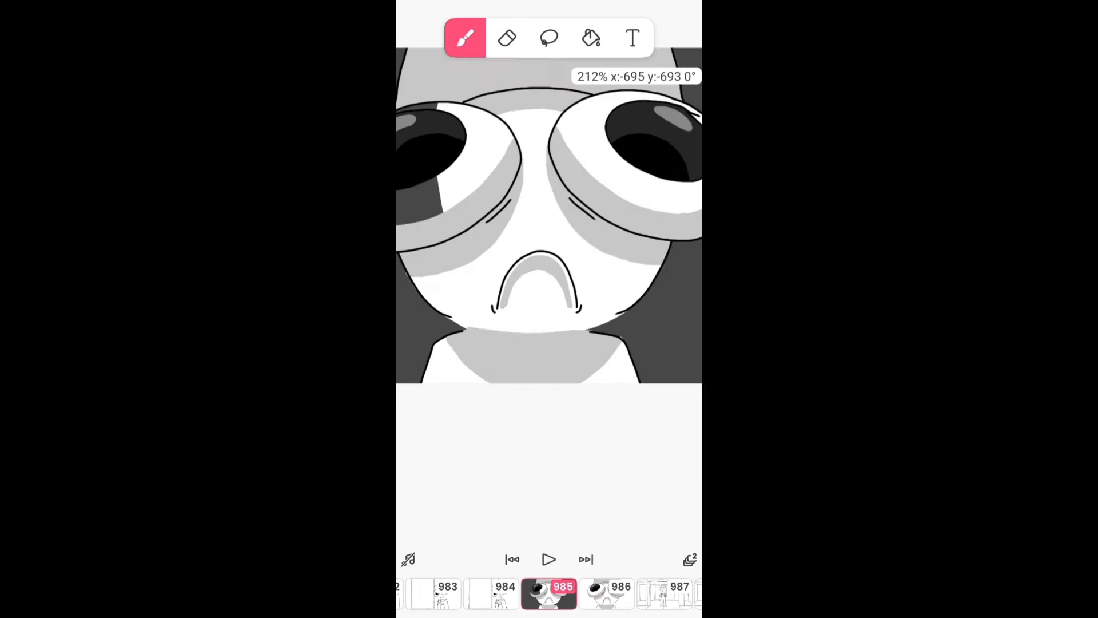
Step: Add frames 986–987 with a white star-tipped streak slashing across the character
click(507, 38)
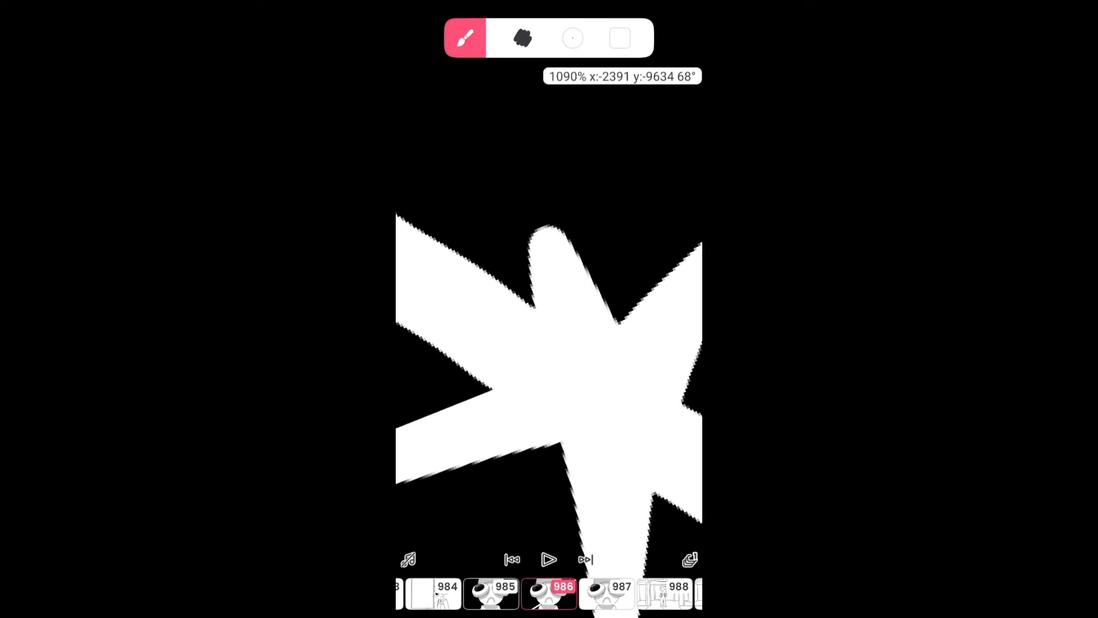
click(464, 38)
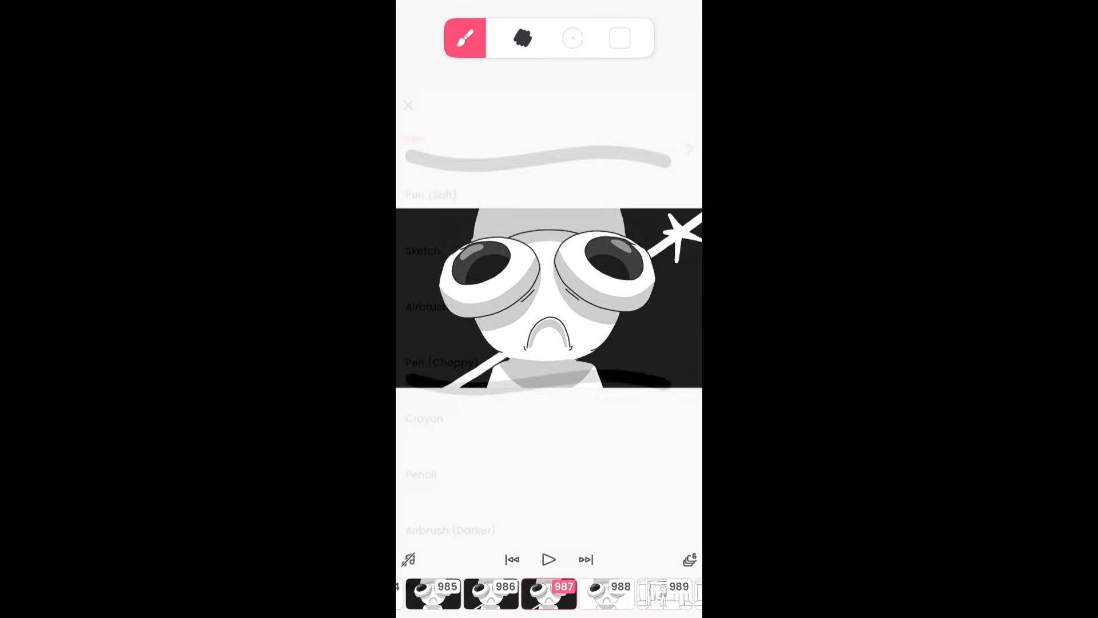